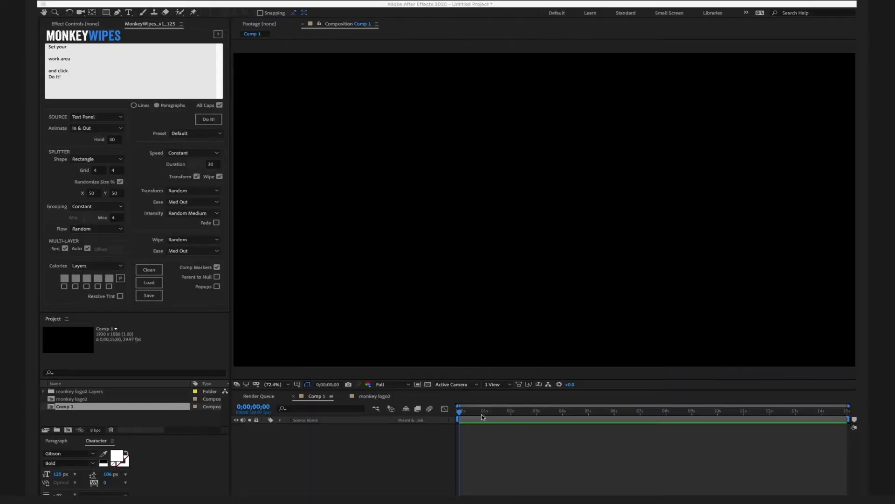
# - Set the current time to 0;00;01;00, mark it as the work area start, and show the Paragraph settings
pyautogui.click(485, 417)
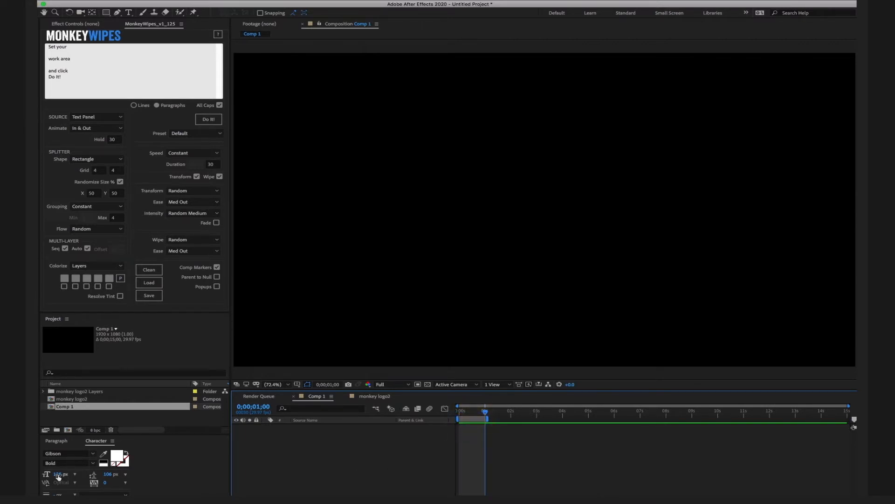
pyautogui.click(70, 462)
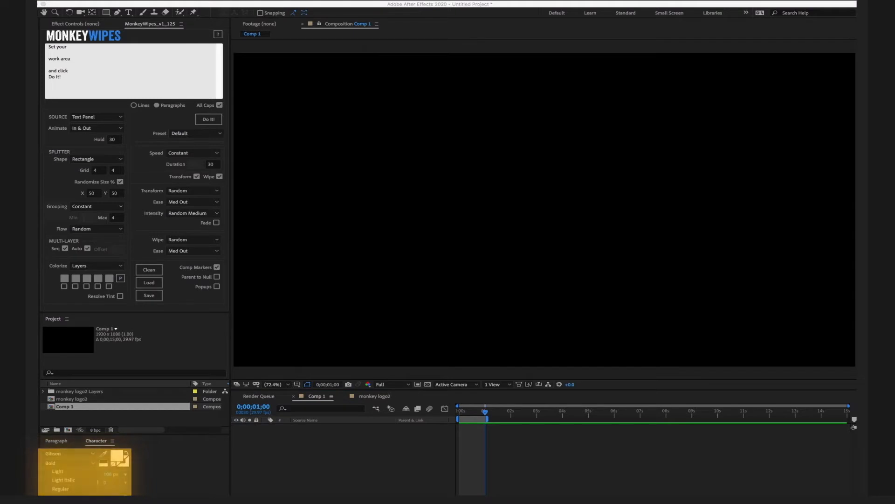
pyautogui.click(56, 440)
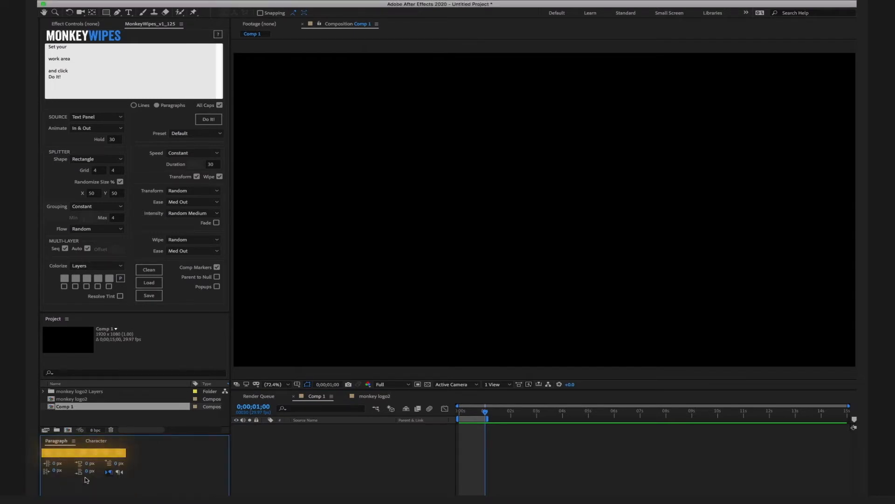
pyautogui.click(209, 119)
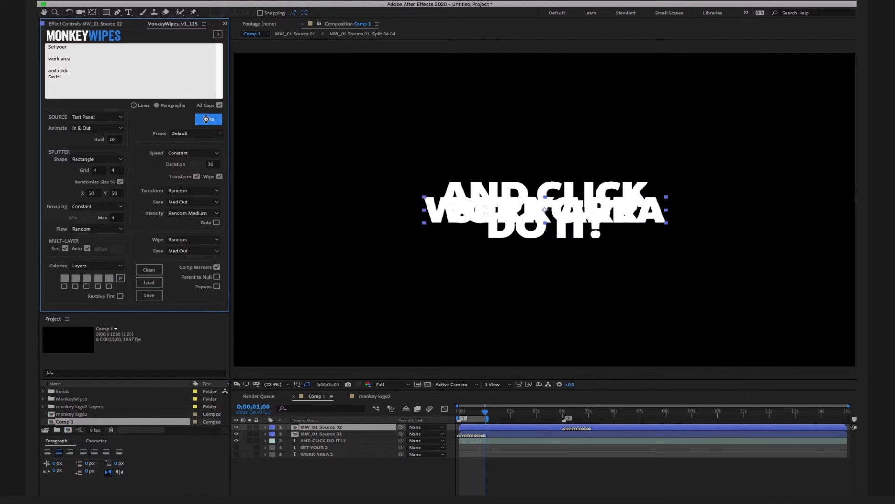
# - Run Do It! with Source set to Text Panel to generate and play the split wipe text animation
pyautogui.click(208, 120)
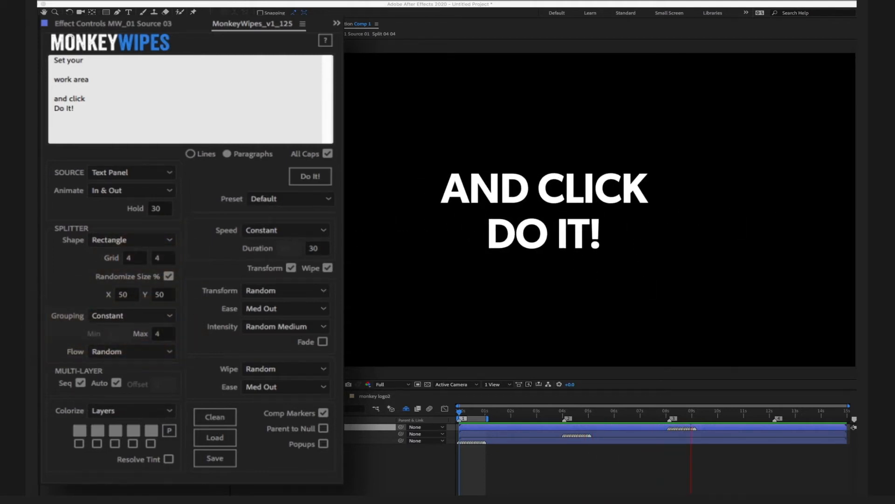
pyautogui.click(309, 176)
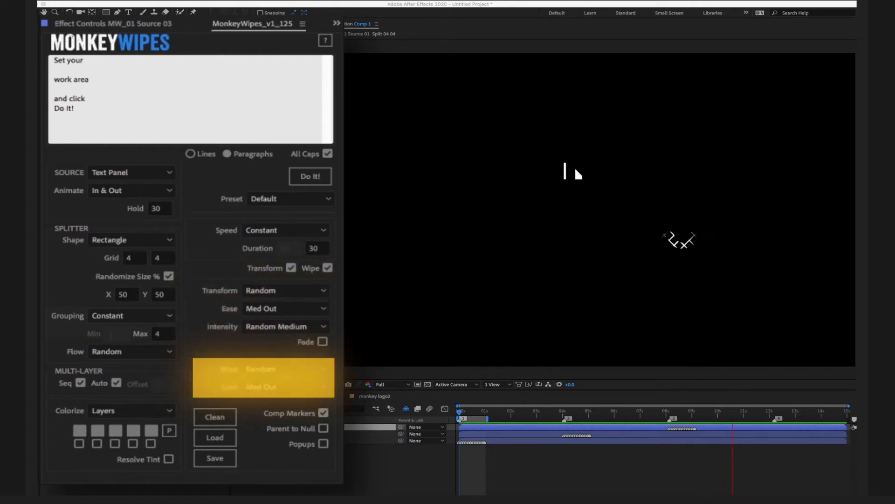
pyautogui.click(309, 176)
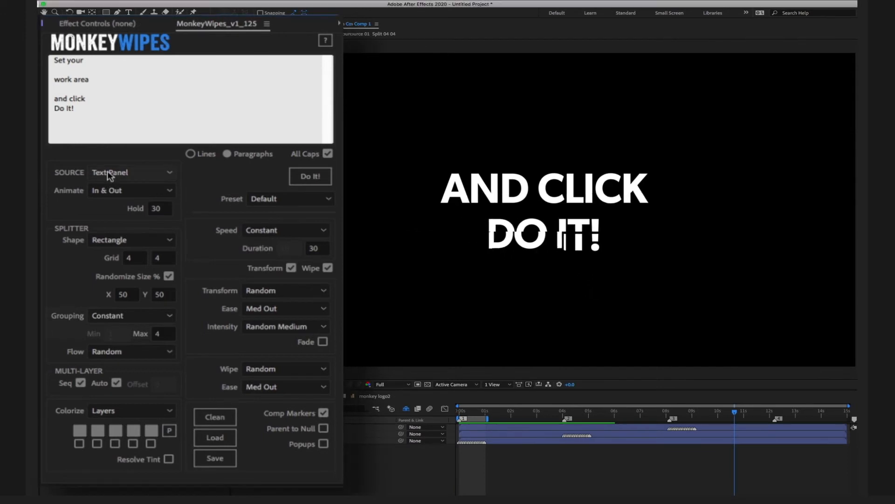
# - Set Source to Layers, Transform to Scale U/D and Wipe to Horizontal for the monkey logo comp
pyautogui.click(133, 172)
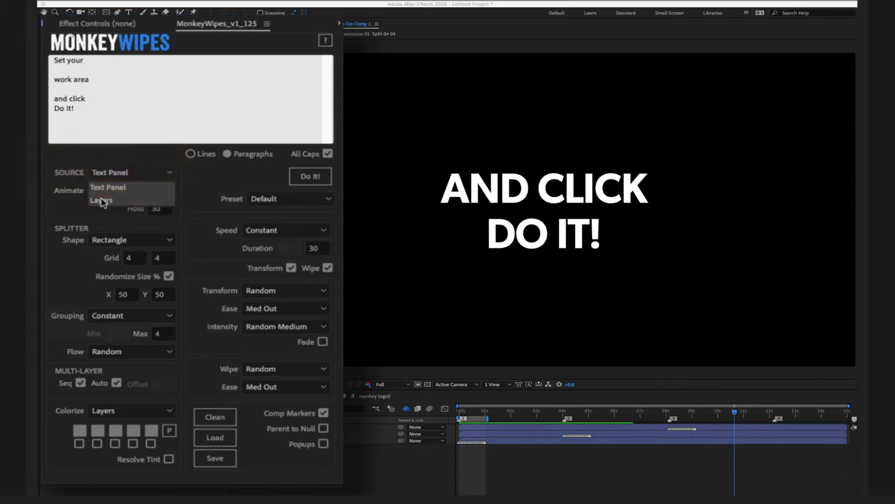
pyautogui.click(101, 199)
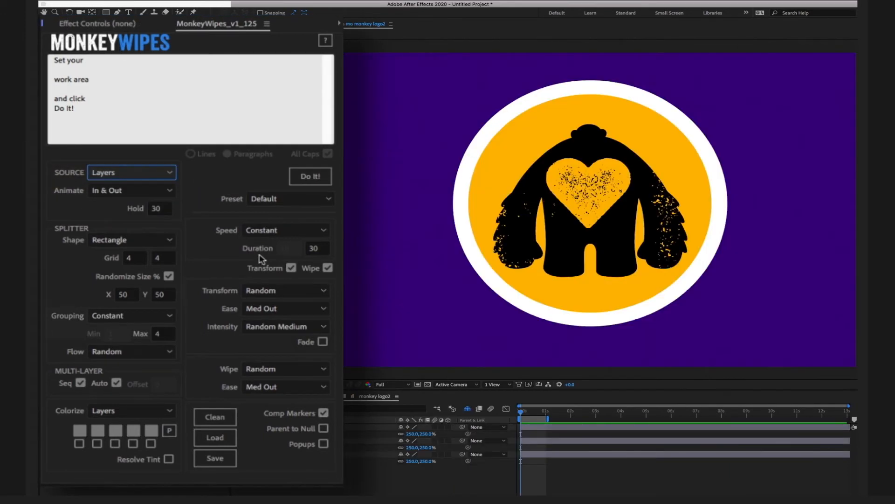
pyautogui.click(286, 291)
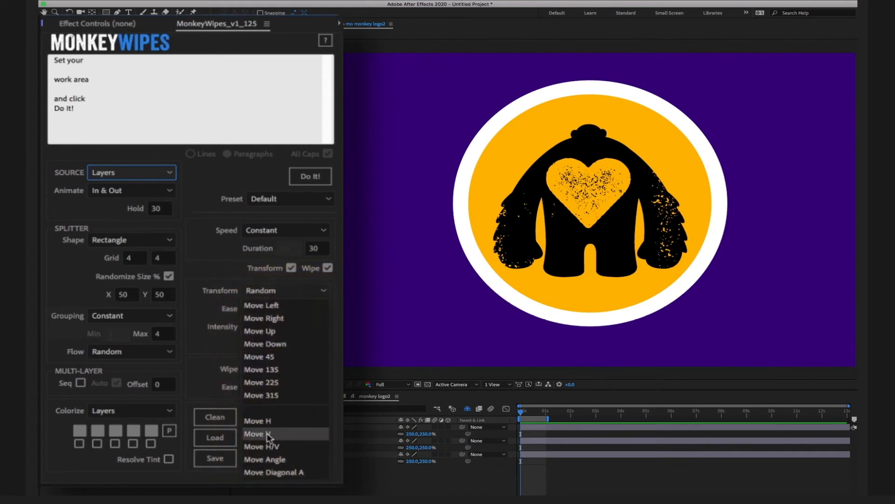
pyautogui.click(259, 433)
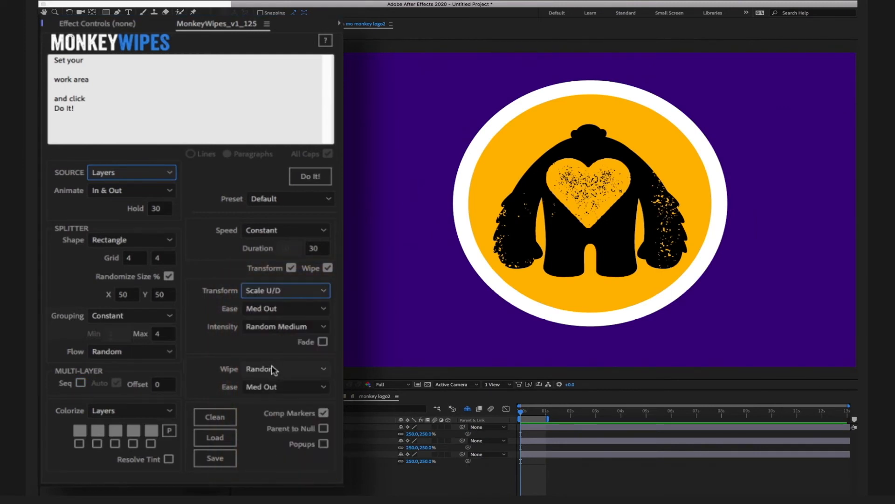
pyautogui.click(286, 370)
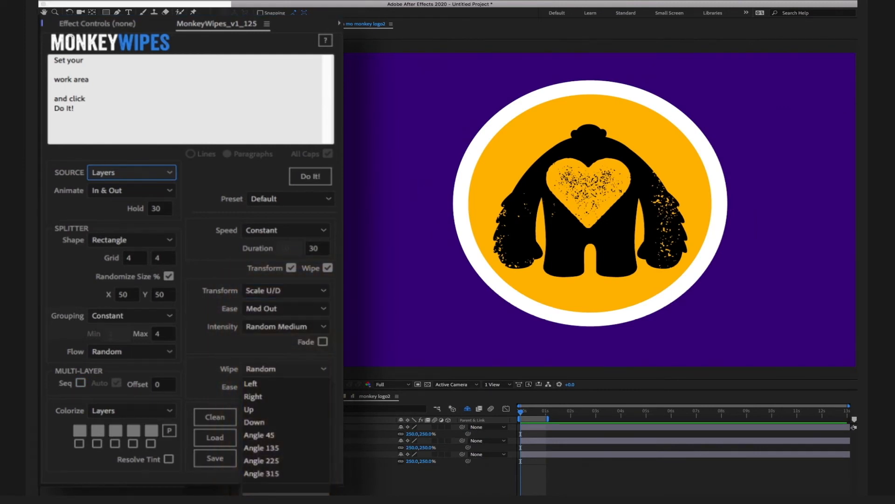
pyautogui.click(286, 368)
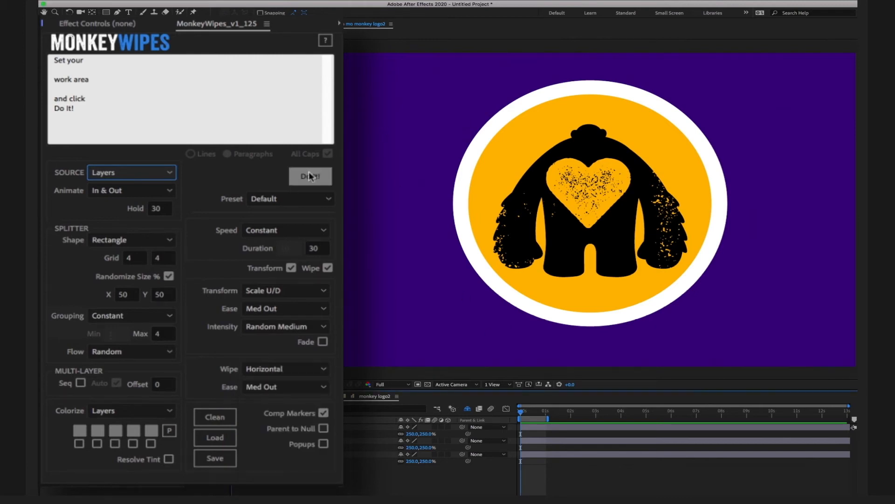
# - Generate the logo's split wipe, preview it, then remove it with Clean
pyautogui.click(309, 175)
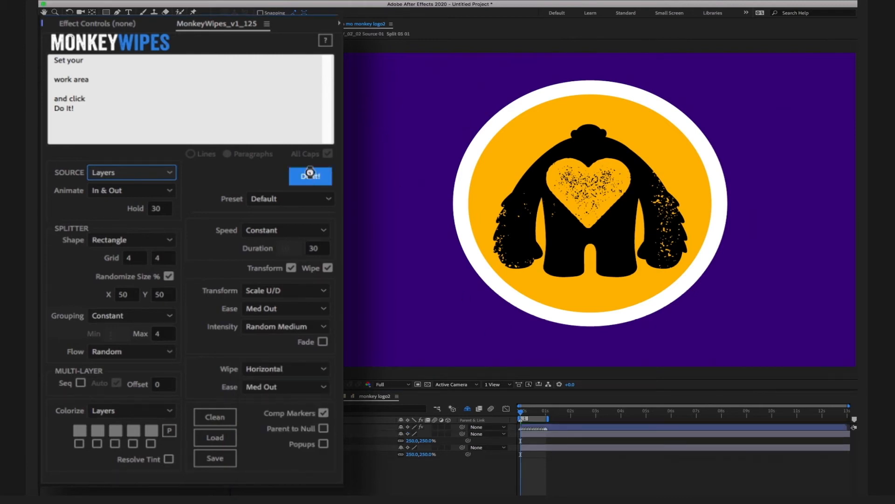
pyautogui.click(310, 176)
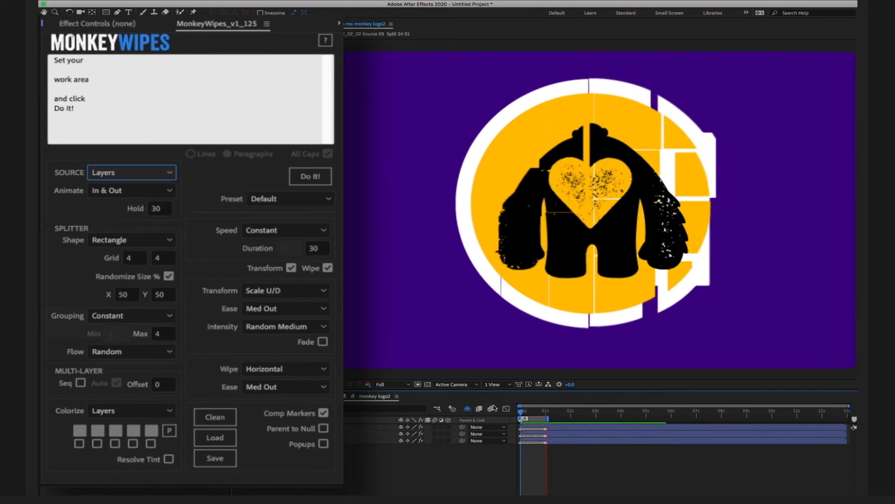
pyautogui.click(310, 176)
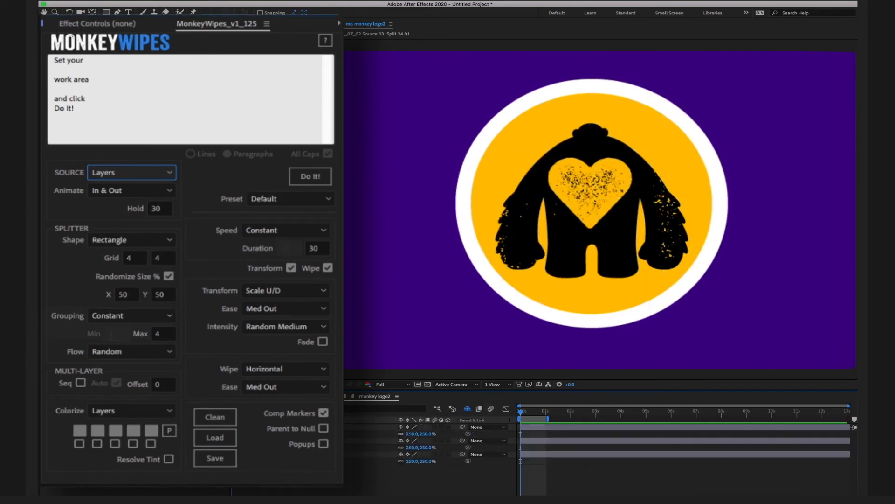
# - Change Transform to Move Left and regenerate the logo's split wipe
pyautogui.click(286, 291)
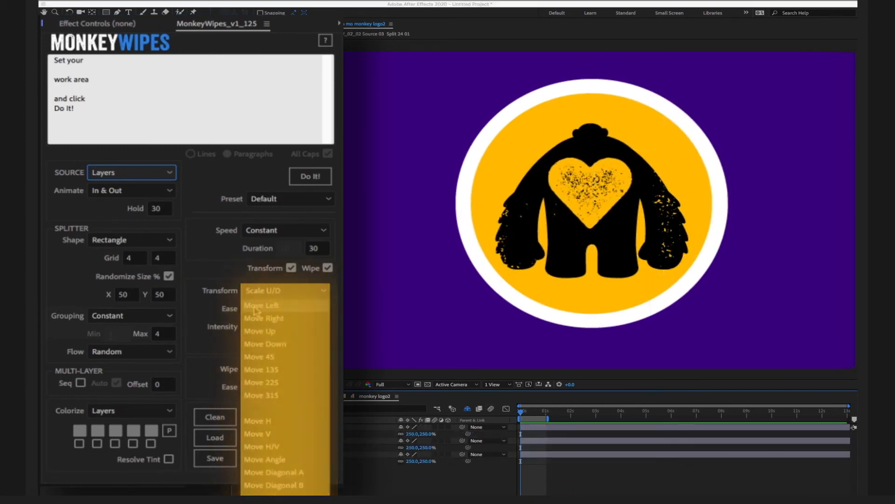
pyautogui.click(261, 305)
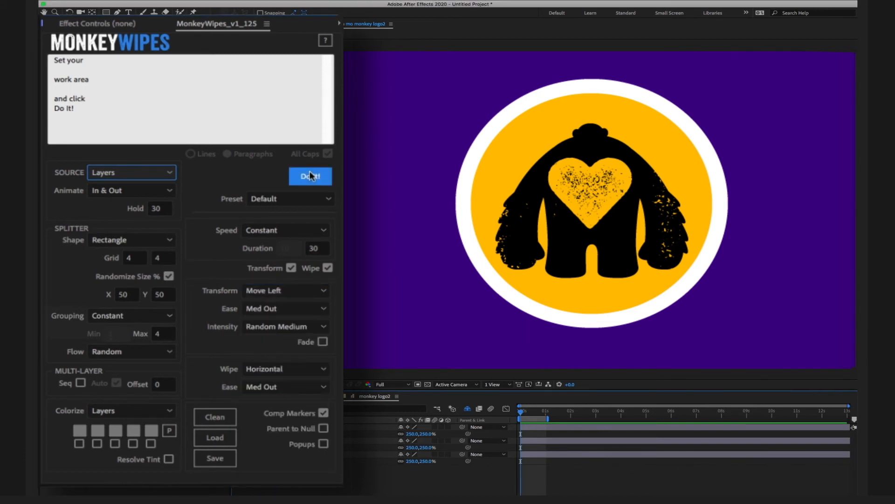
pyautogui.click(309, 177)
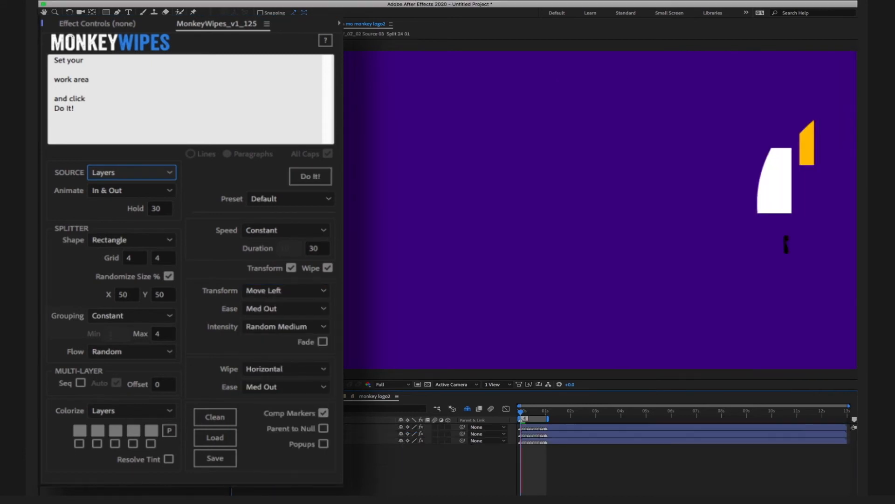